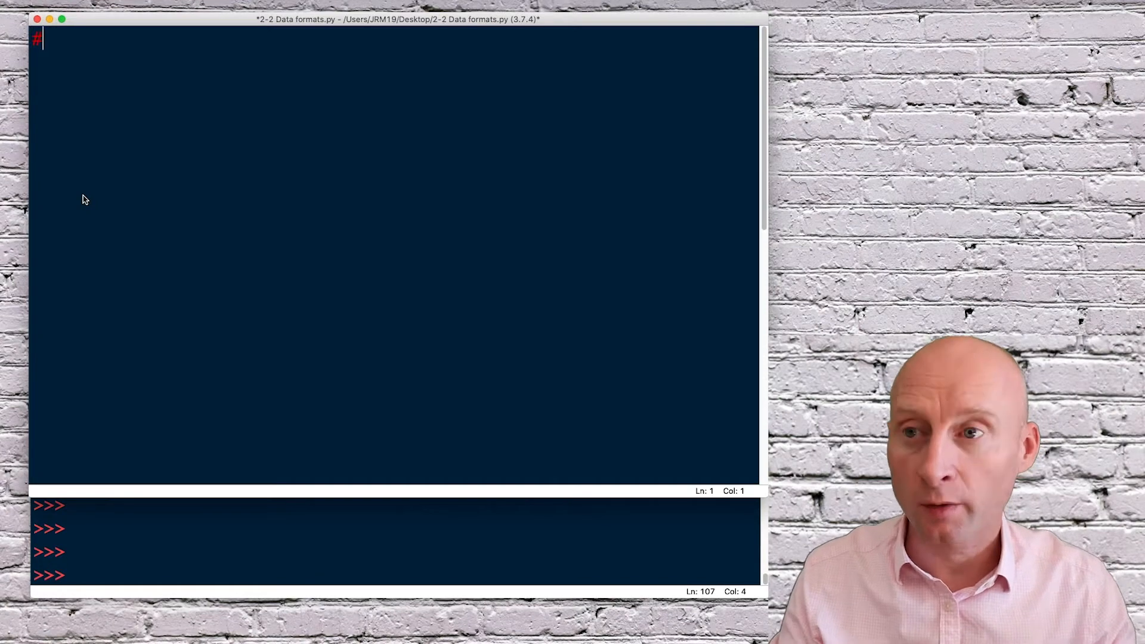
Step: Write the comment headings #Part 1 : round, #Part .% and #Part / on separate lines
{"action": "type", "text": "Part 1 : ro"}
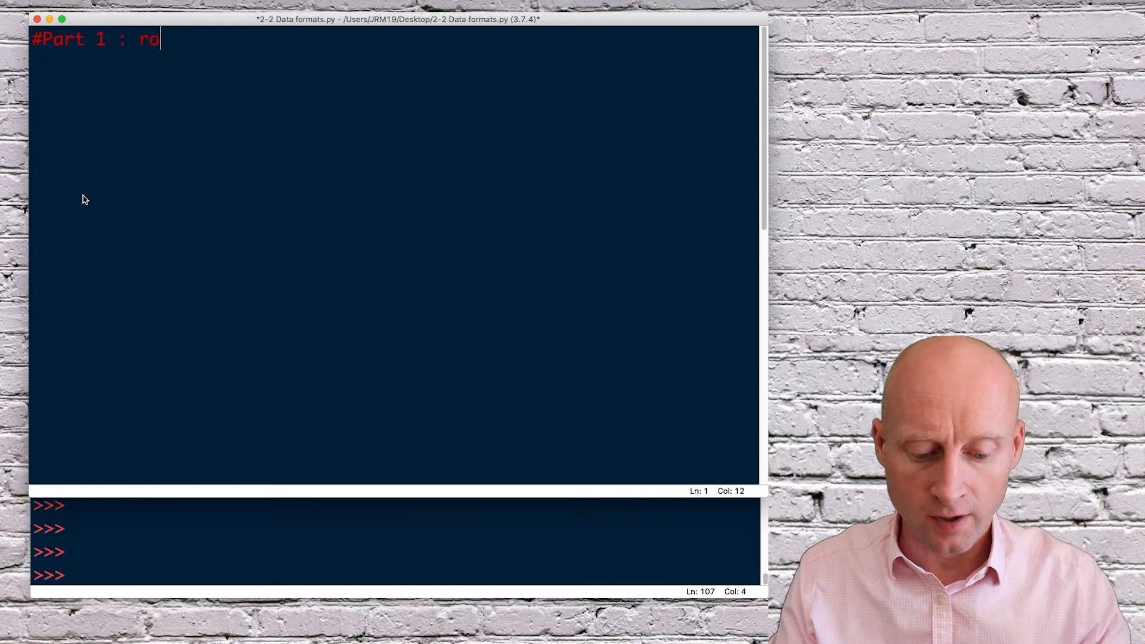
{"action": "type", "text": "und"}
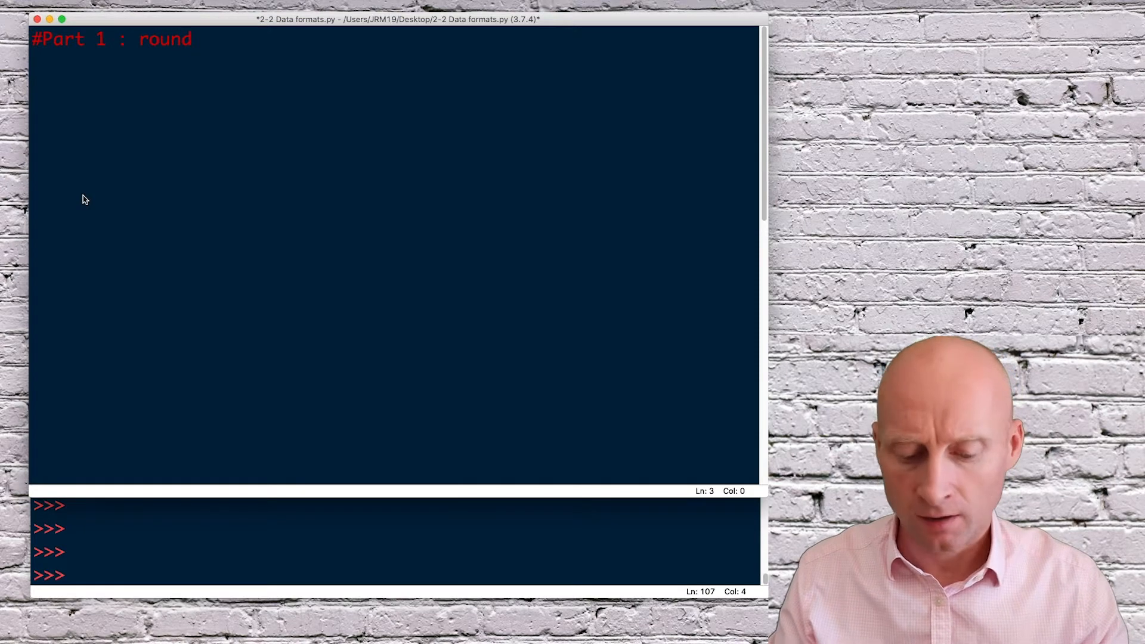
{"action": "type", "text": "#Part .%"}
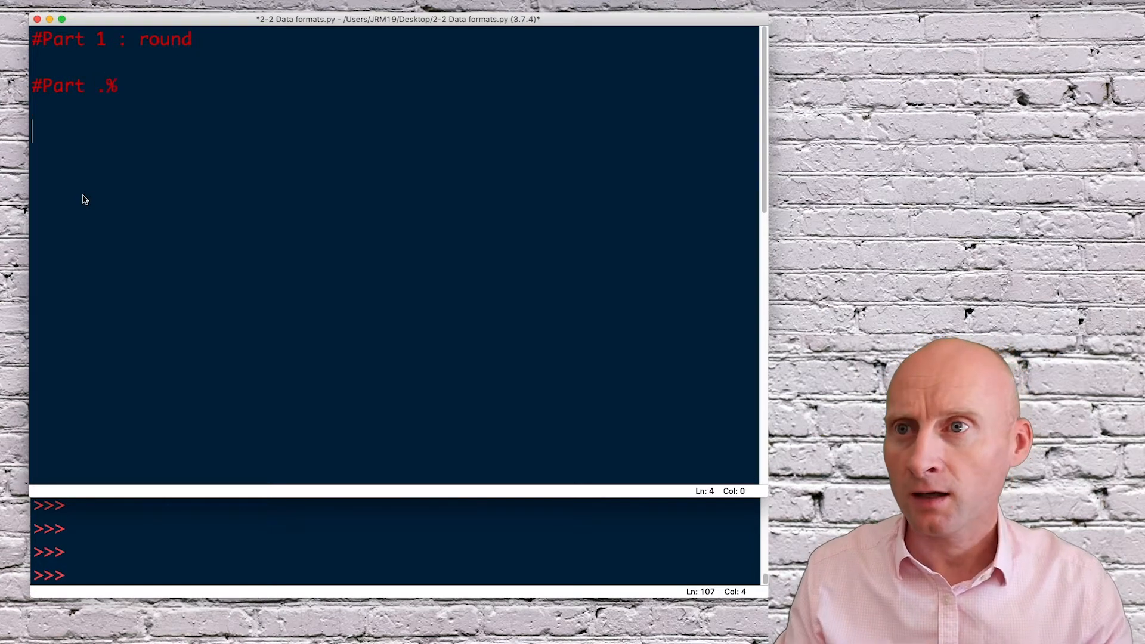
{"action": "type", "text": "#"}
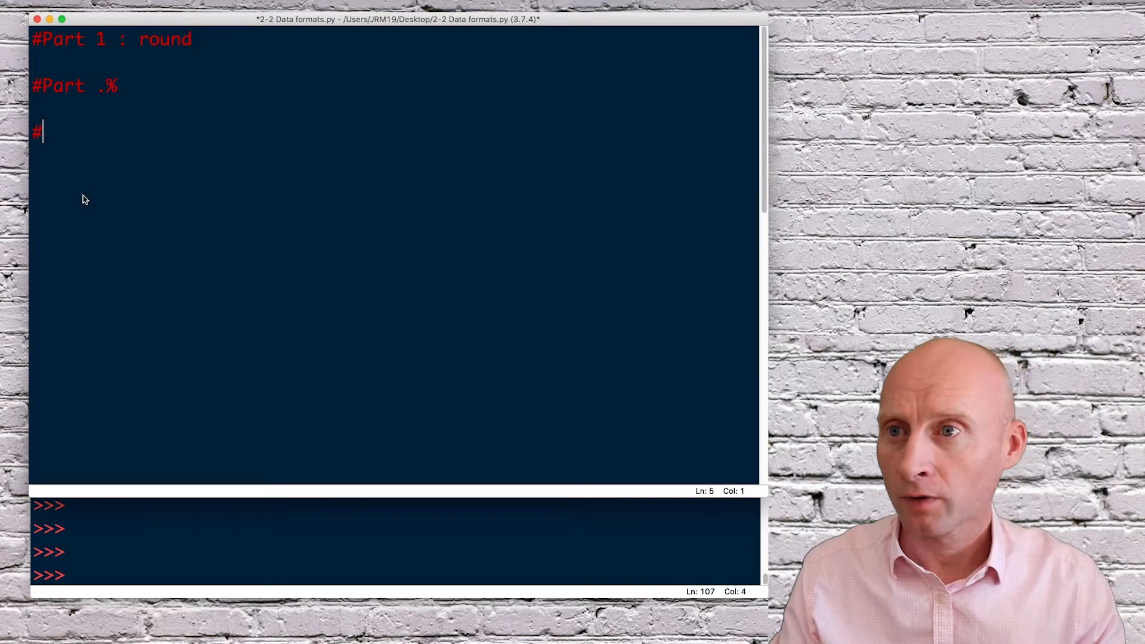
{"action": "type", "text": "Part"}
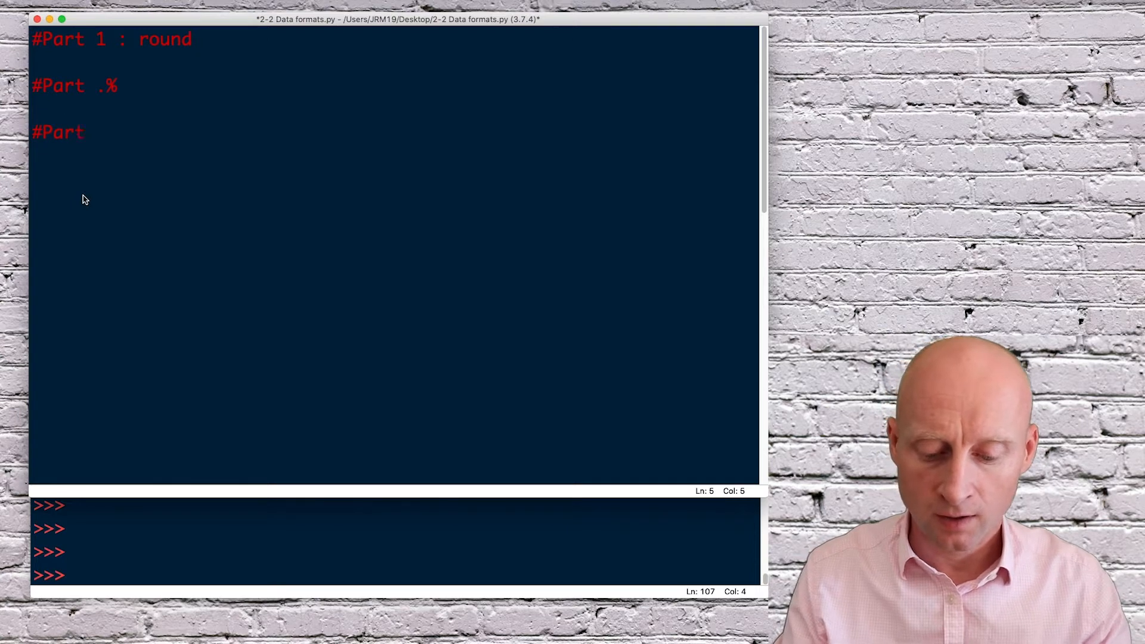
{"action": "type", "text": "/"}
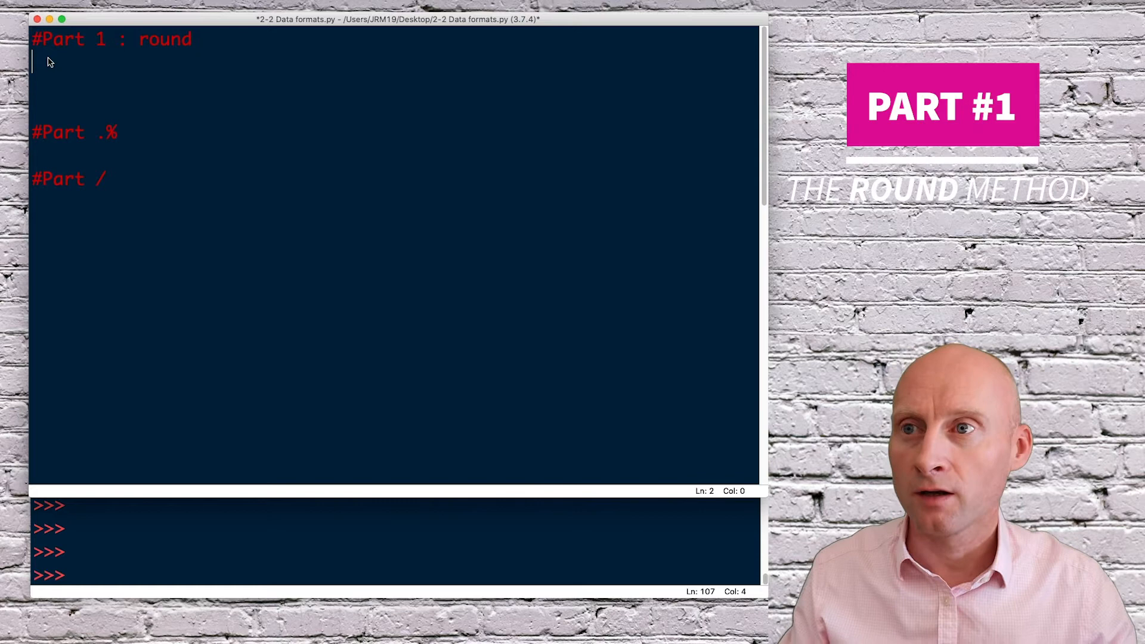
Step: Assign num = 12.987654321 under the Part 1 heading
{"action": "type", "text": "num ="}
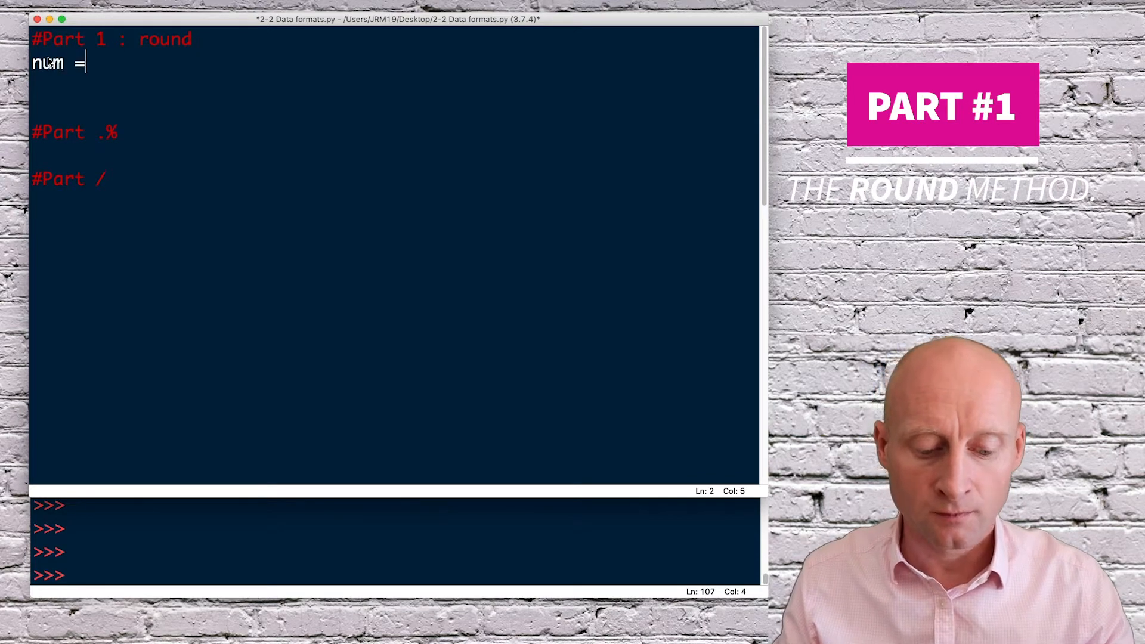
{"action": "type", "text": "12"}
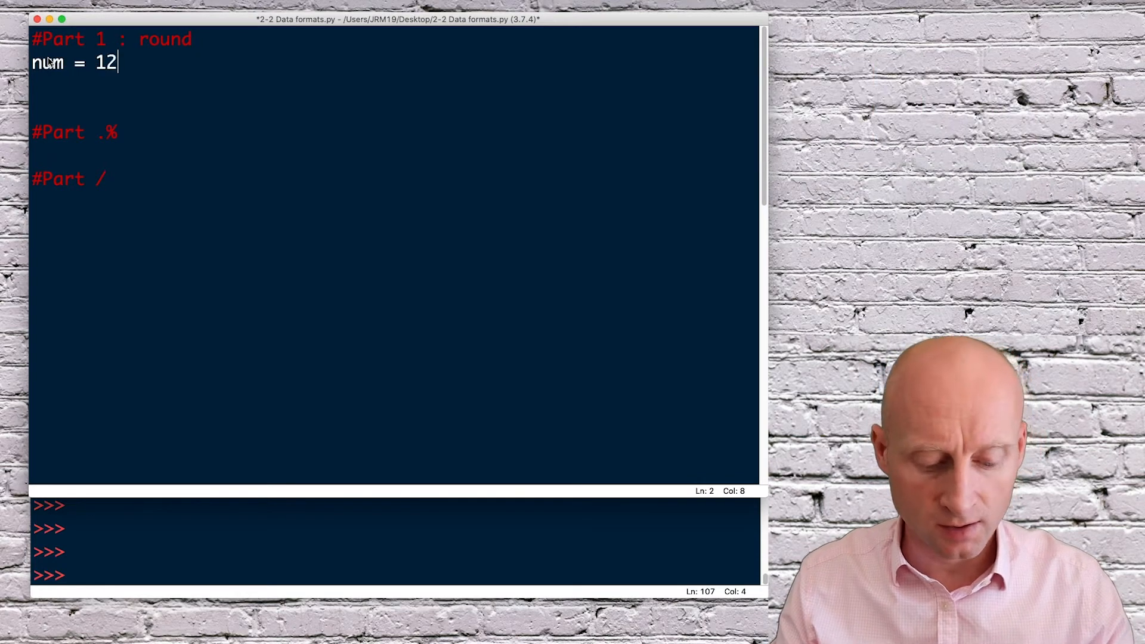
{"action": "type", "text": ".987654321"}
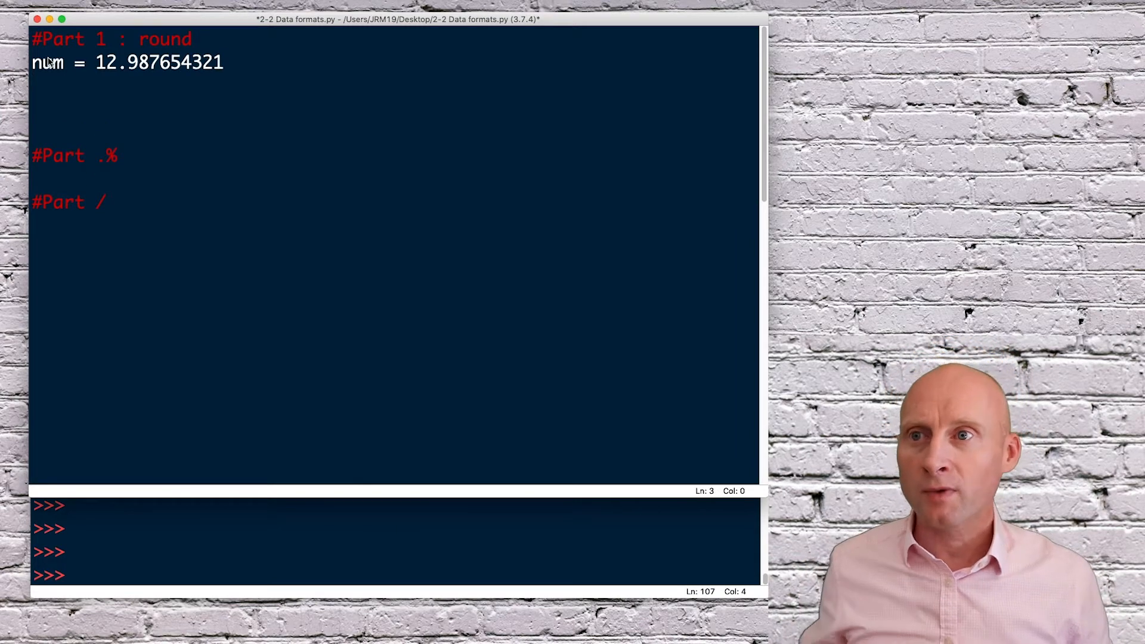
Step: Add print (round(num,4)) and run the script with F5, showing 12.9877
{"action": "type", "text": "print"}
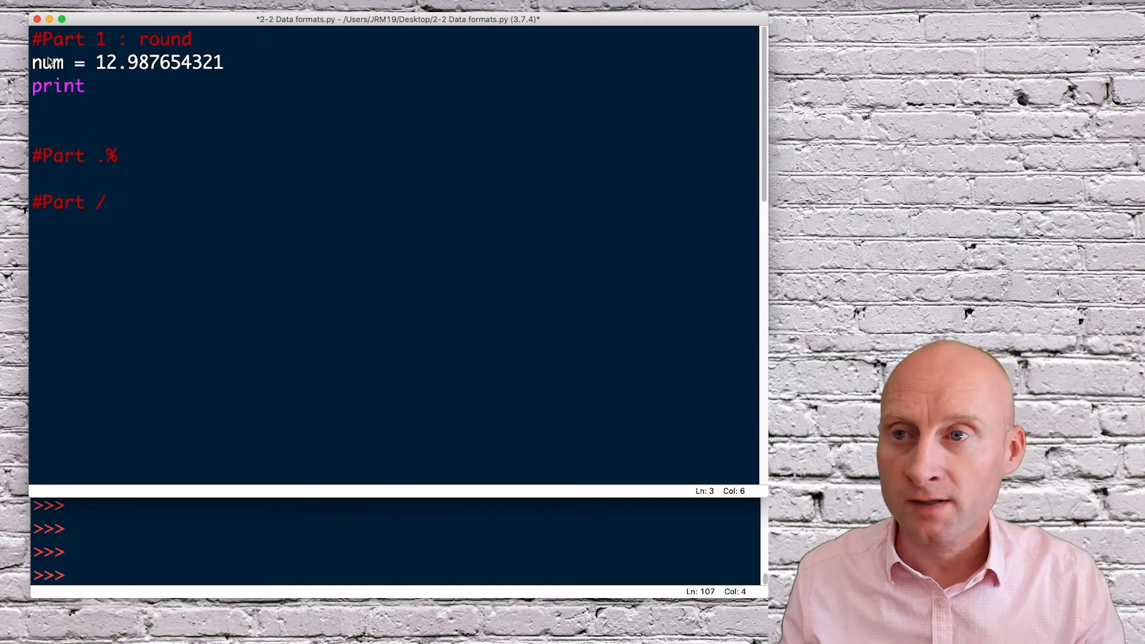
{"action": "type", "text": "(roun"}
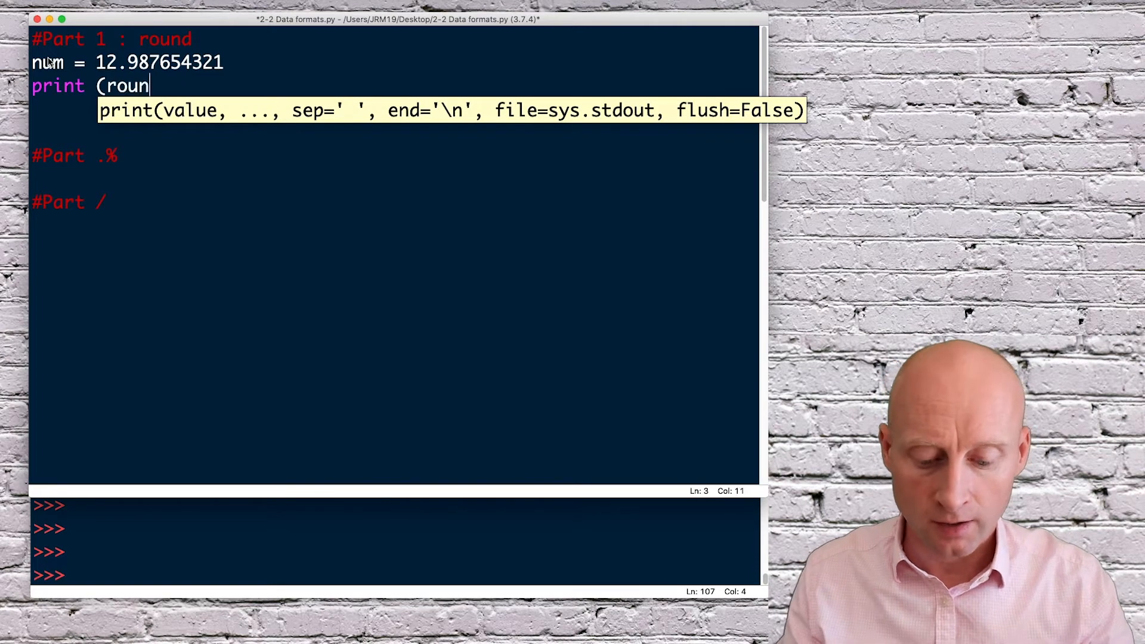
{"action": "type", "text": "d("}
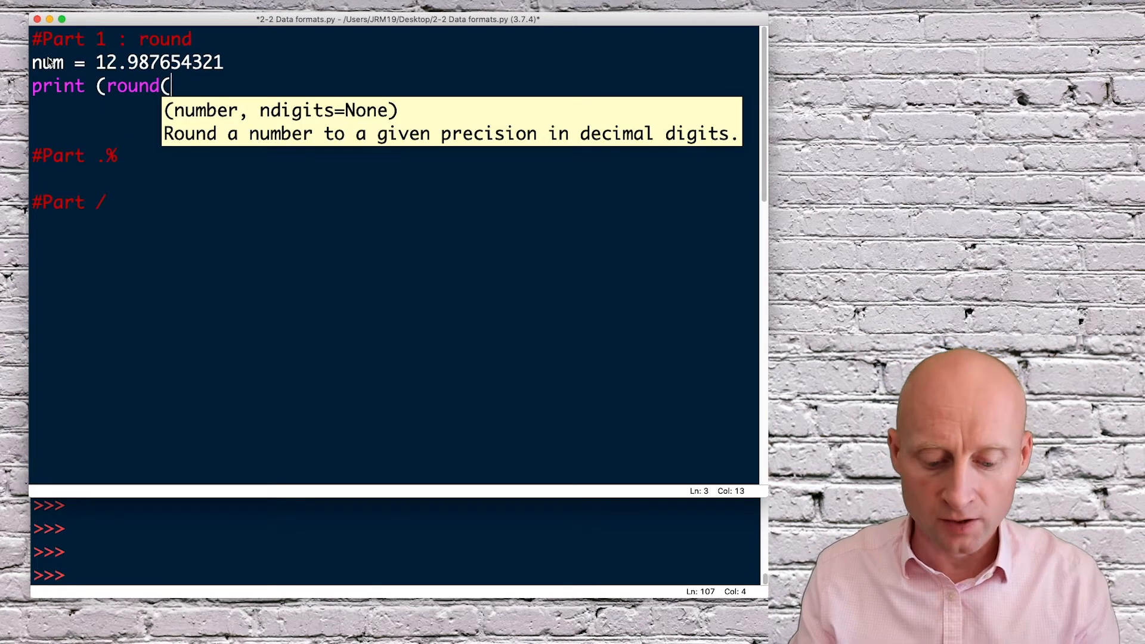
{"action": "type", "text": "num"}
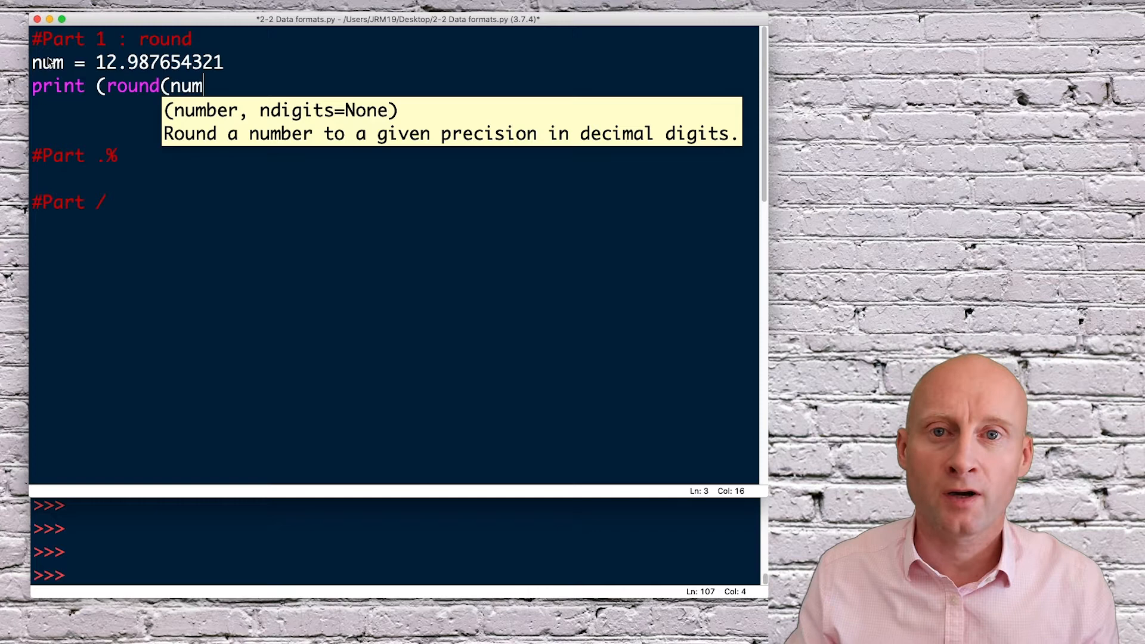
{"action": "type", "text": ","}
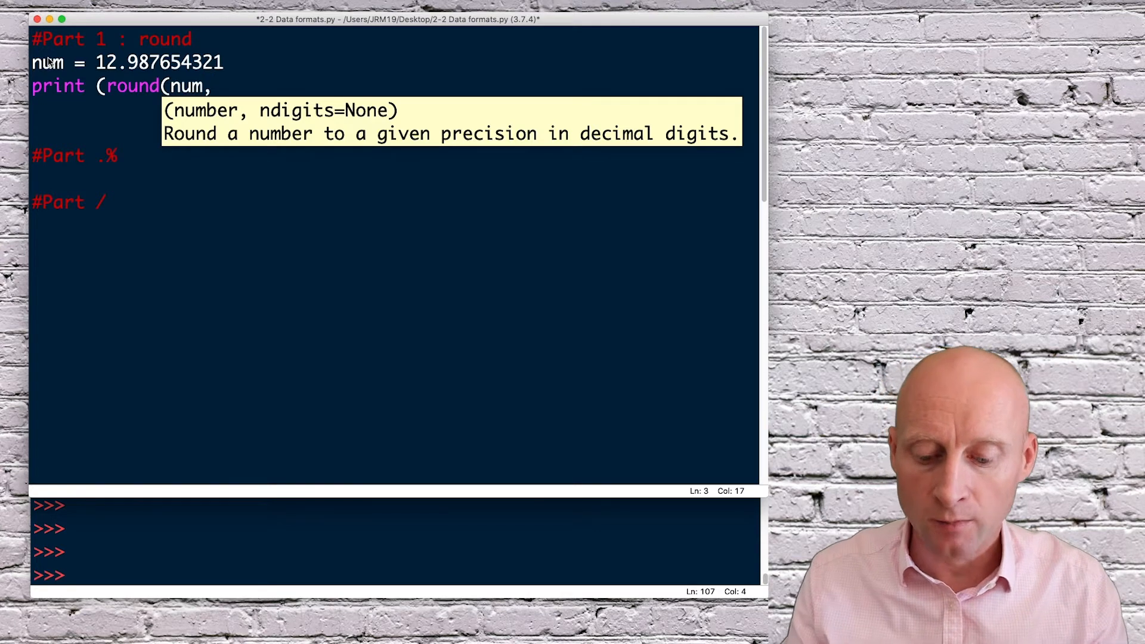
{"action": "type", "text": "4"}
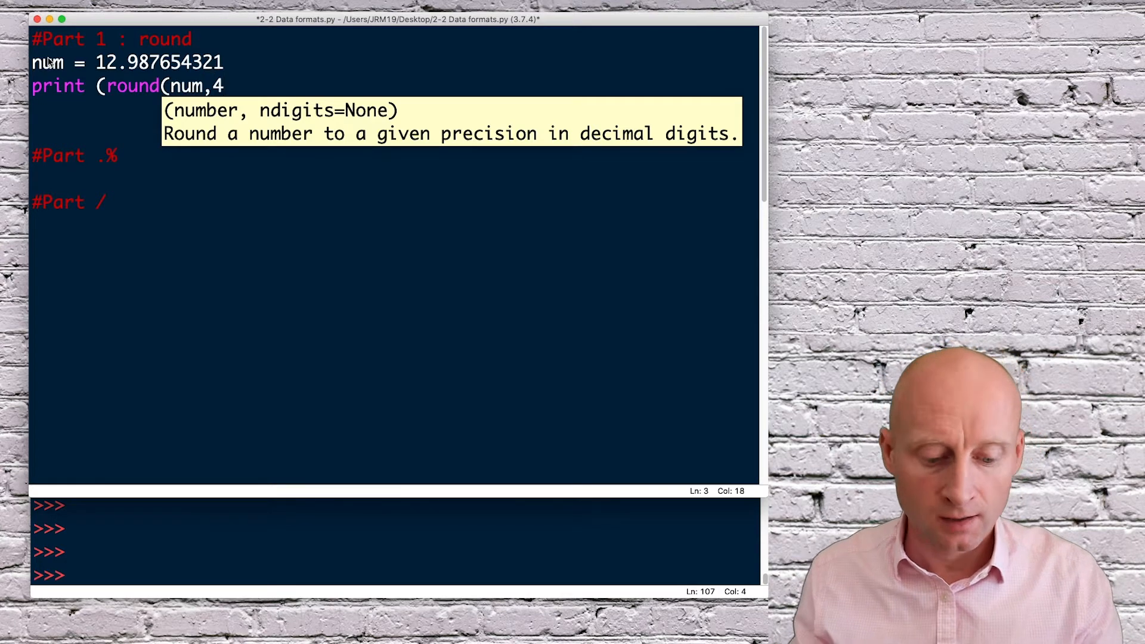
{"action": "type", "text": "))"}
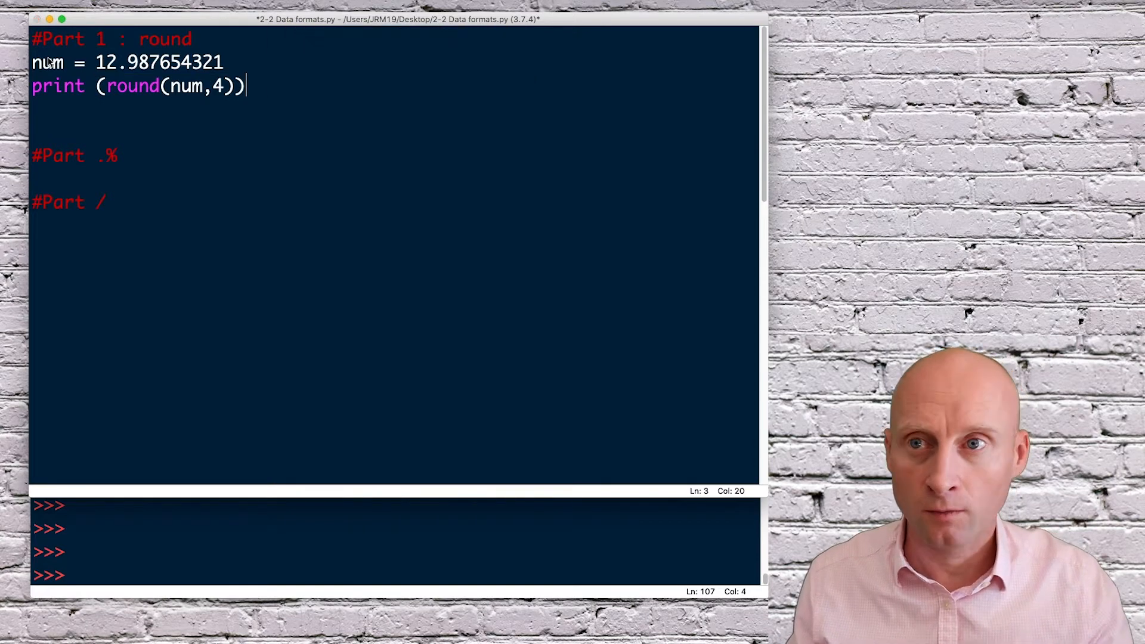
{"action": "key", "text": "F5"}
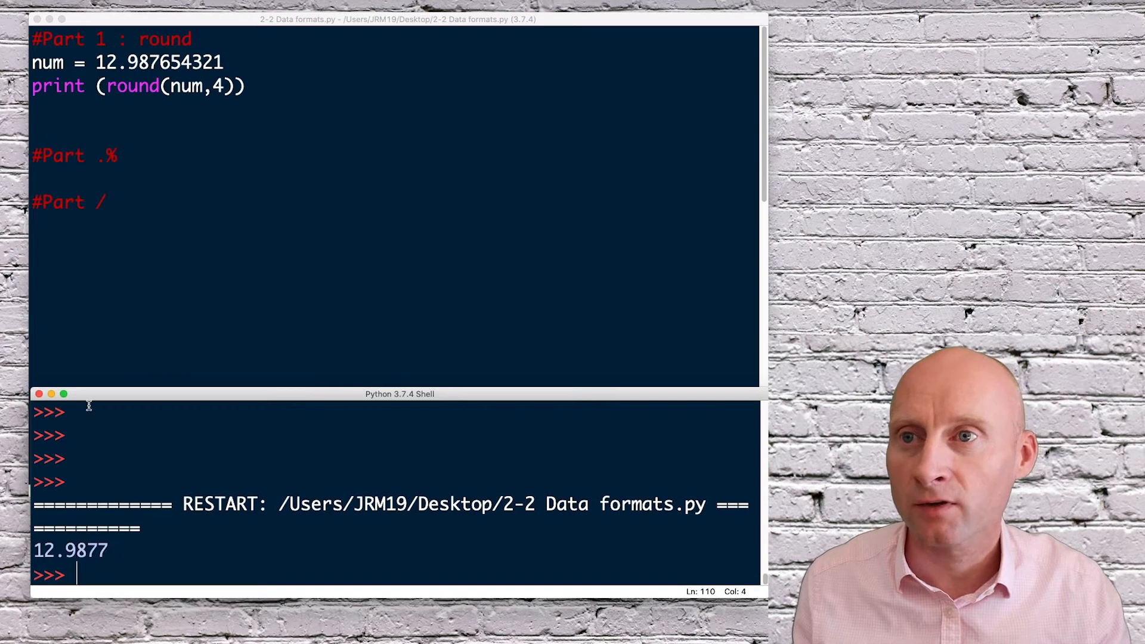
Step: Return to the editor and remove the extra blank line above #Part .%
{"action": "left_click", "coordinate": [163, 62]}
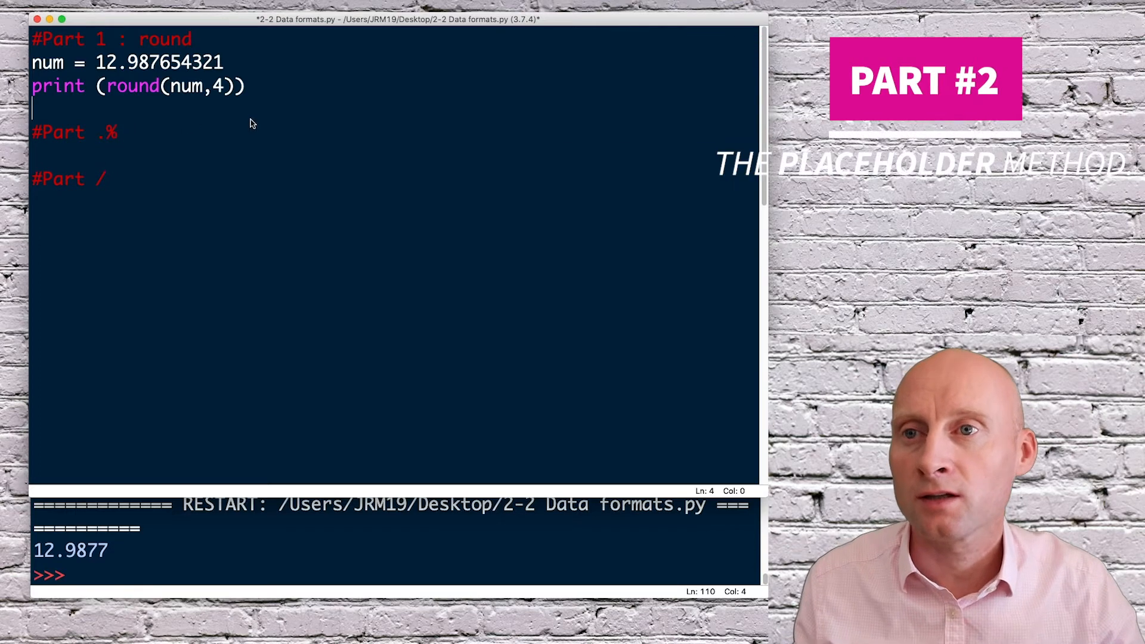
Step: Under #Part .%, set num = 12.987654321 and print ("%.2f" %num)
{"action": "triple_click", "coordinate": [128, 62]}
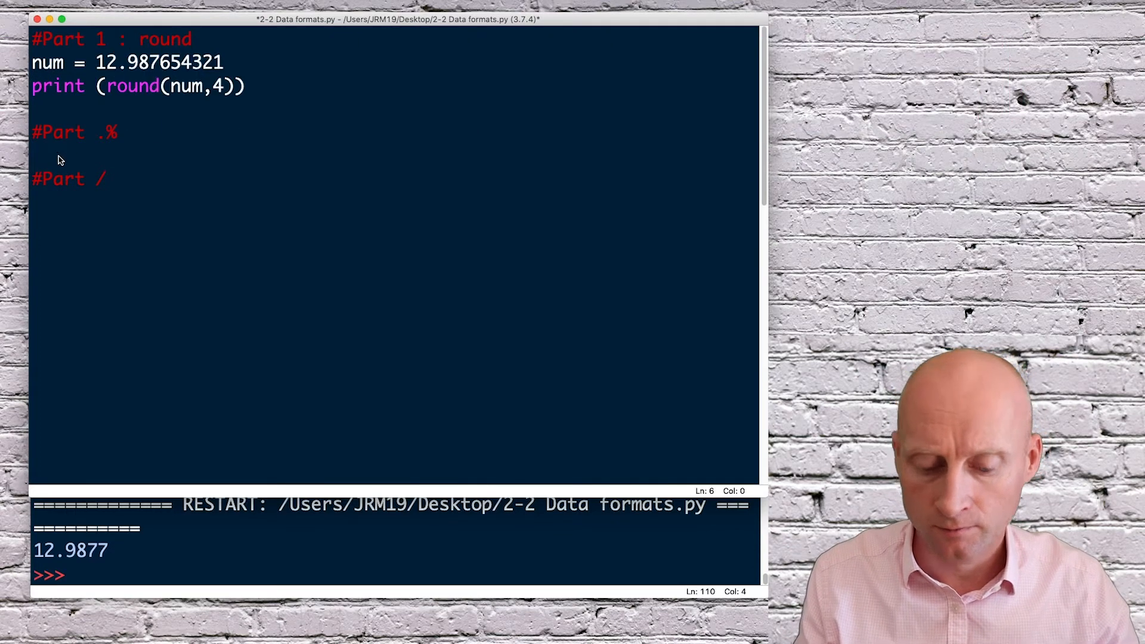
{"action": "type", "text": "num = 12.987654321"}
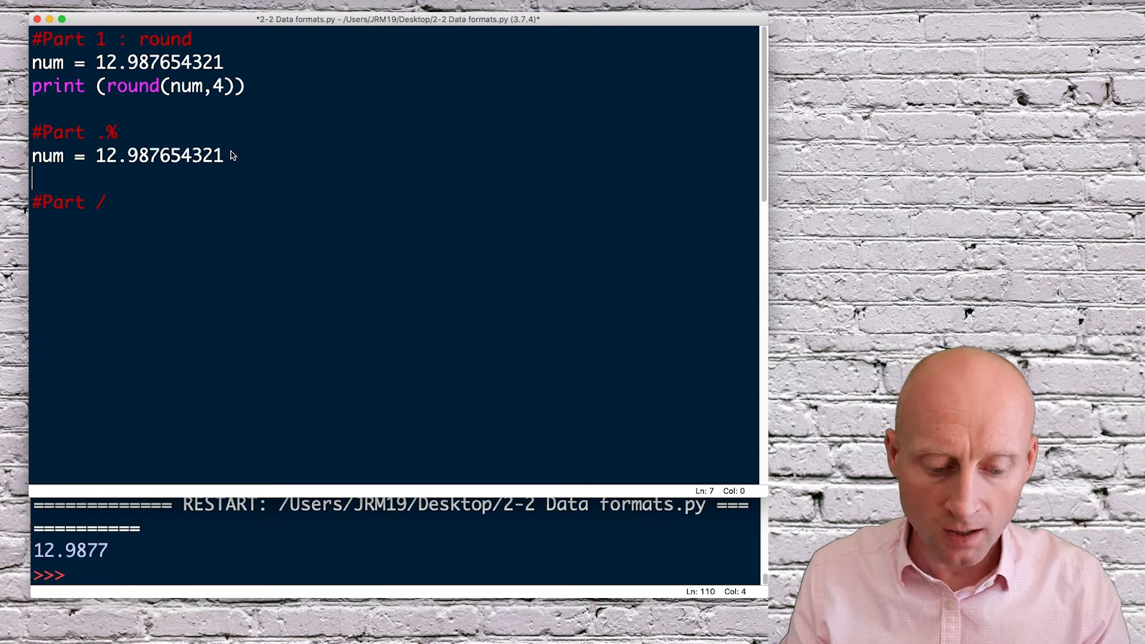
{"action": "type", "text": "print (\""}
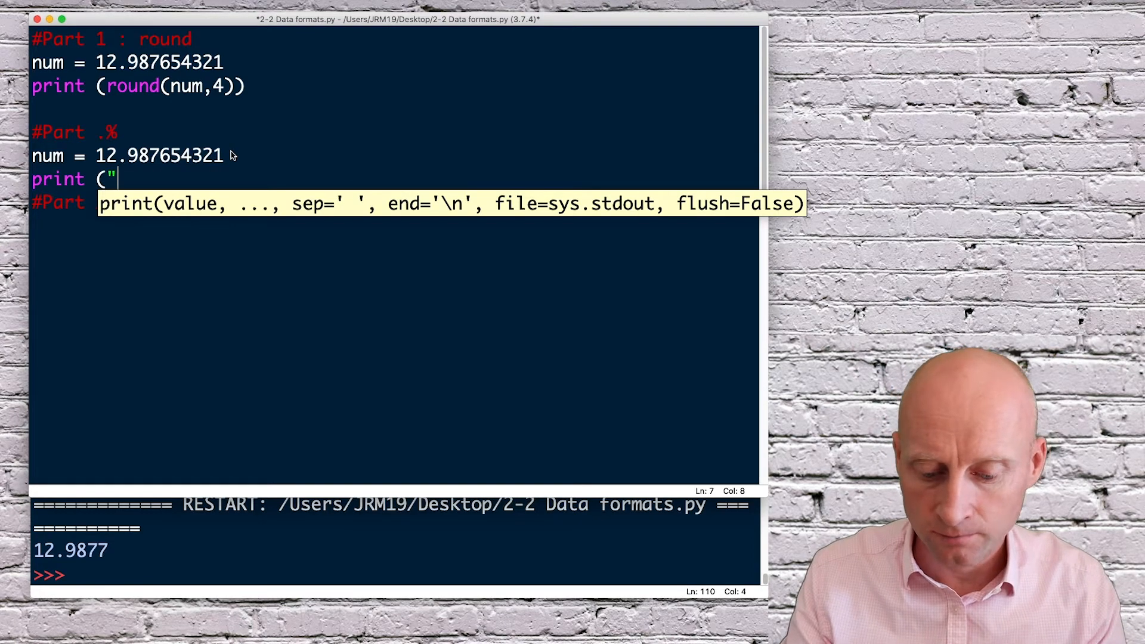
{"action": "type", "text": "%."}
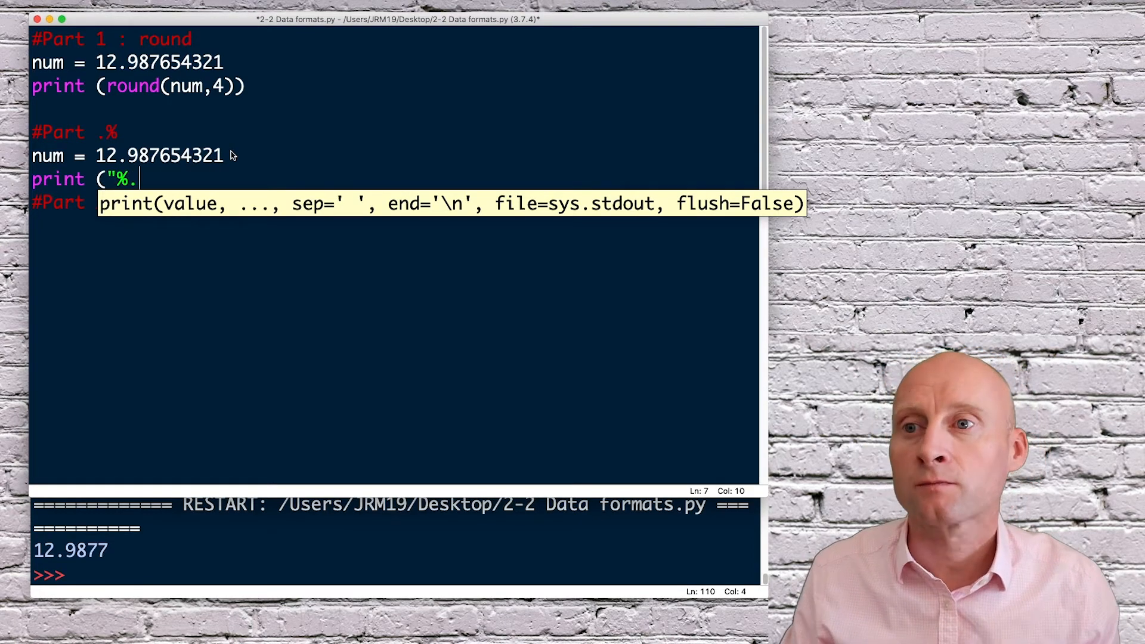
{"action": "type", "text": "2"}
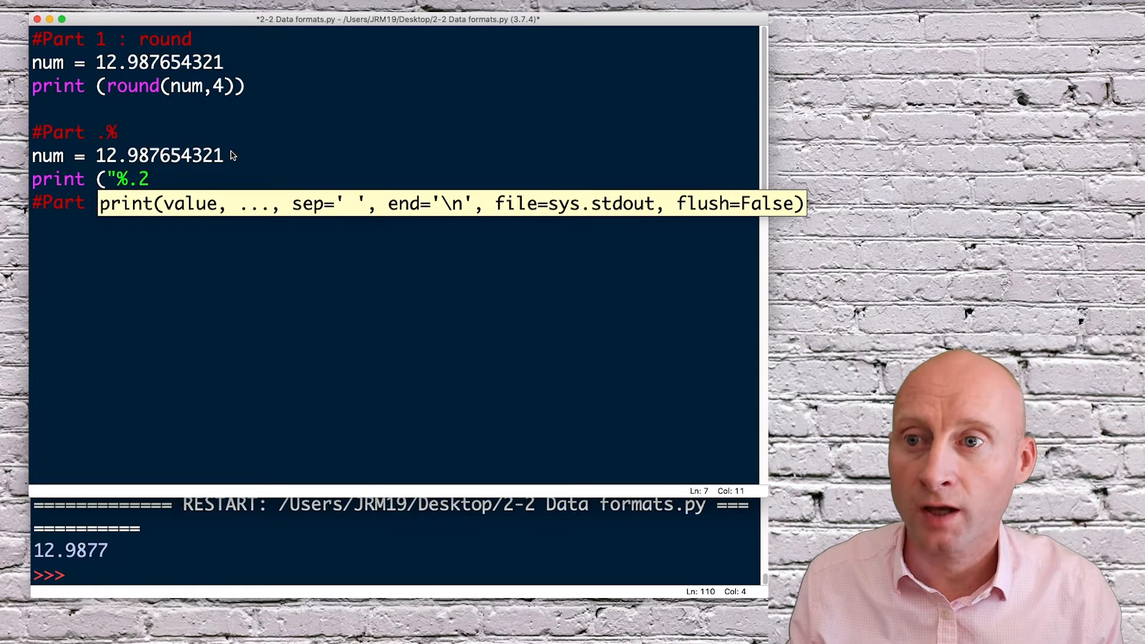
{"action": "type", "text": "f"}
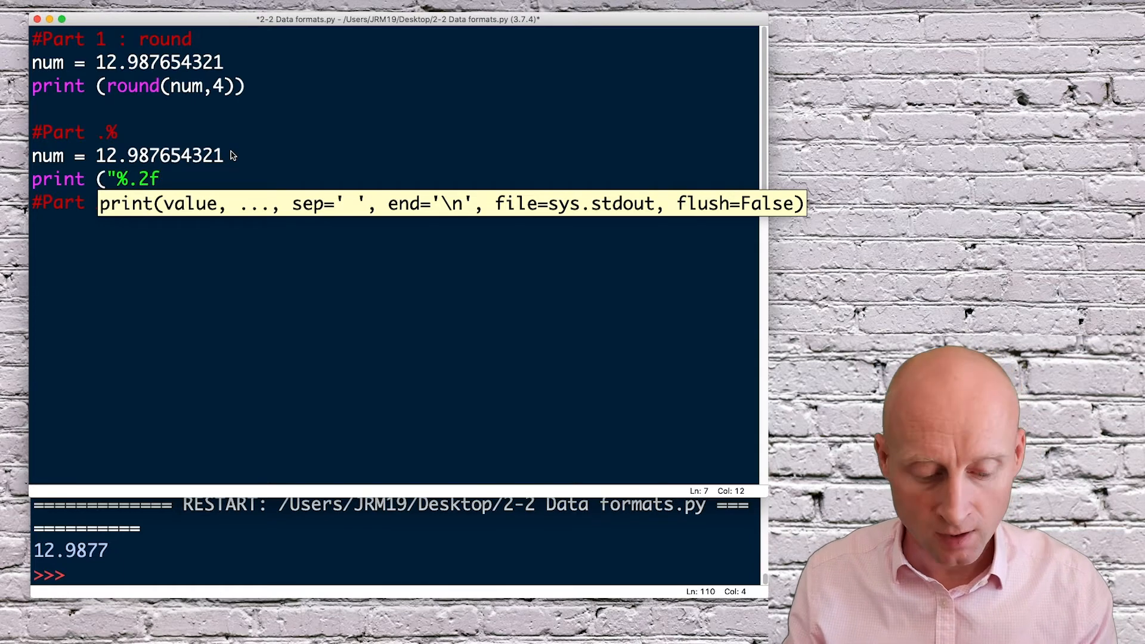
{"action": "type", "text": "\""}
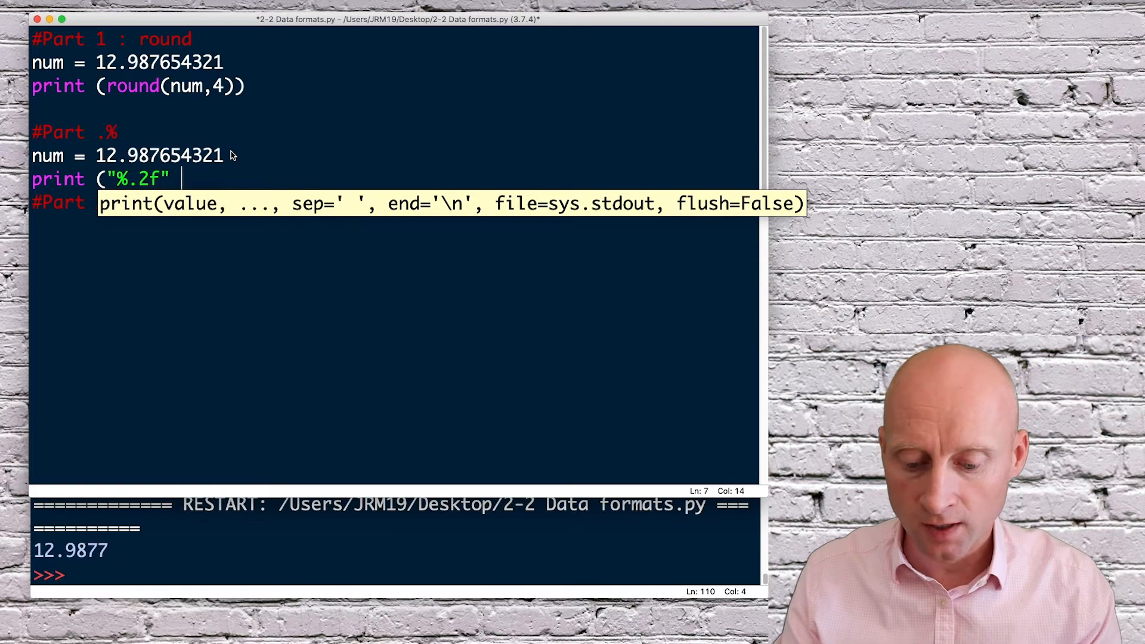
{"action": "type", "text": "%"}
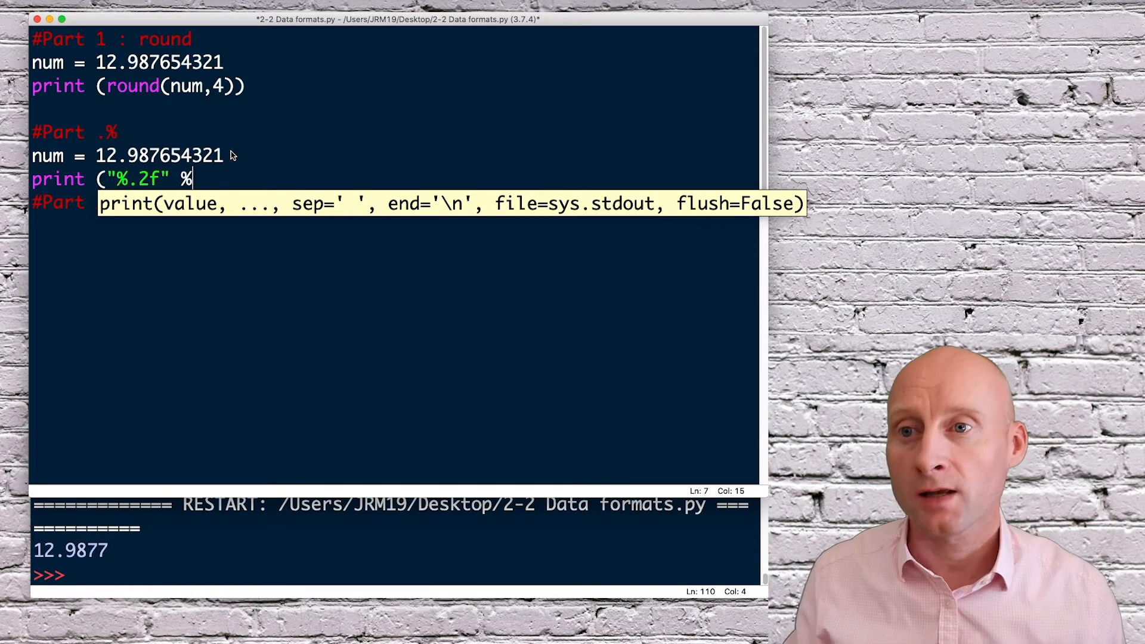
{"action": "type", "text": "num"}
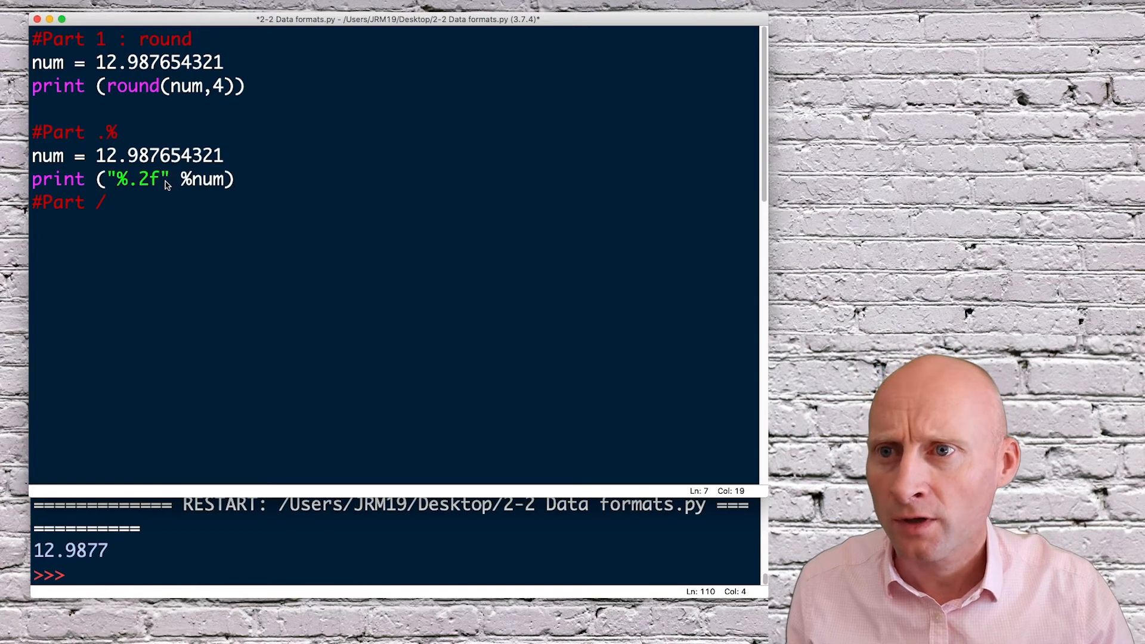
{"action": "left_click", "coordinate": [139, 179]}
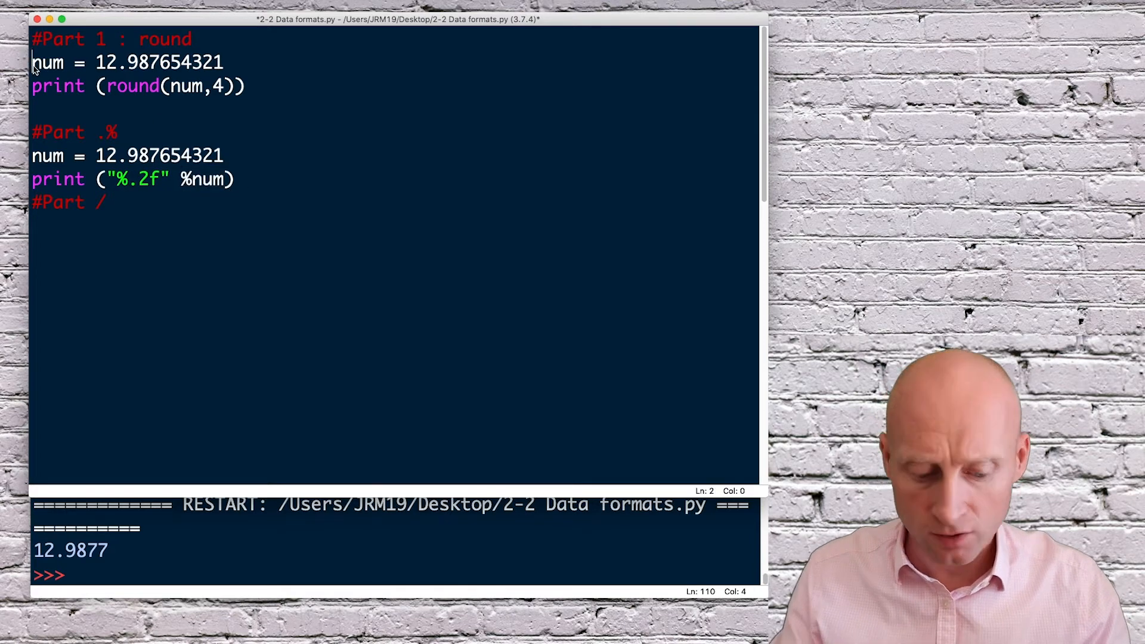
Step: Comment out the earlier examples, run to get 12.99, and set num = 12.987654321 under #Part /
{"action": "type", "text": "#"}
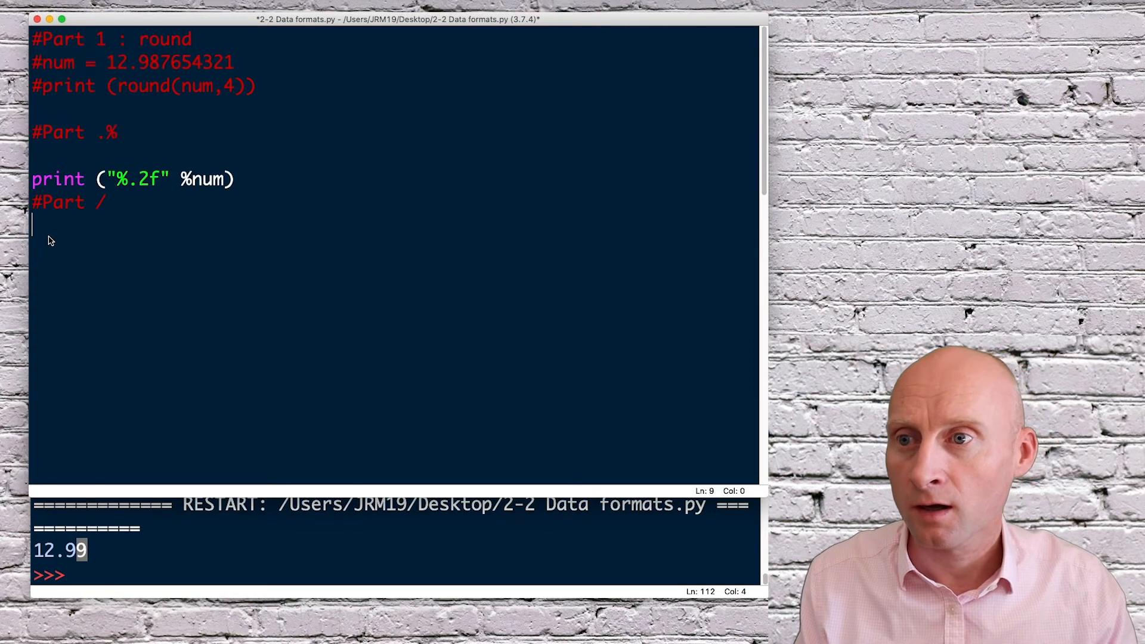
{"action": "type", "text": "num = 12.987654321"}
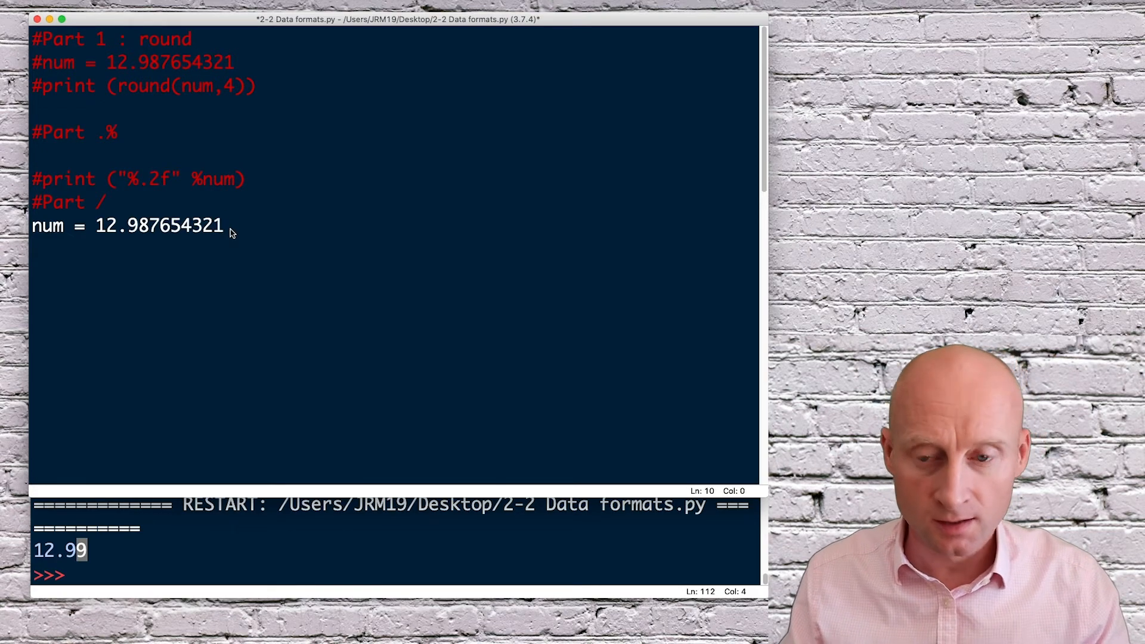
Step: Add print (int(num/0.01)) under #Part /, yielding 1298, then 129 with divisor 0.1
{"action": "type", "text": "p"}
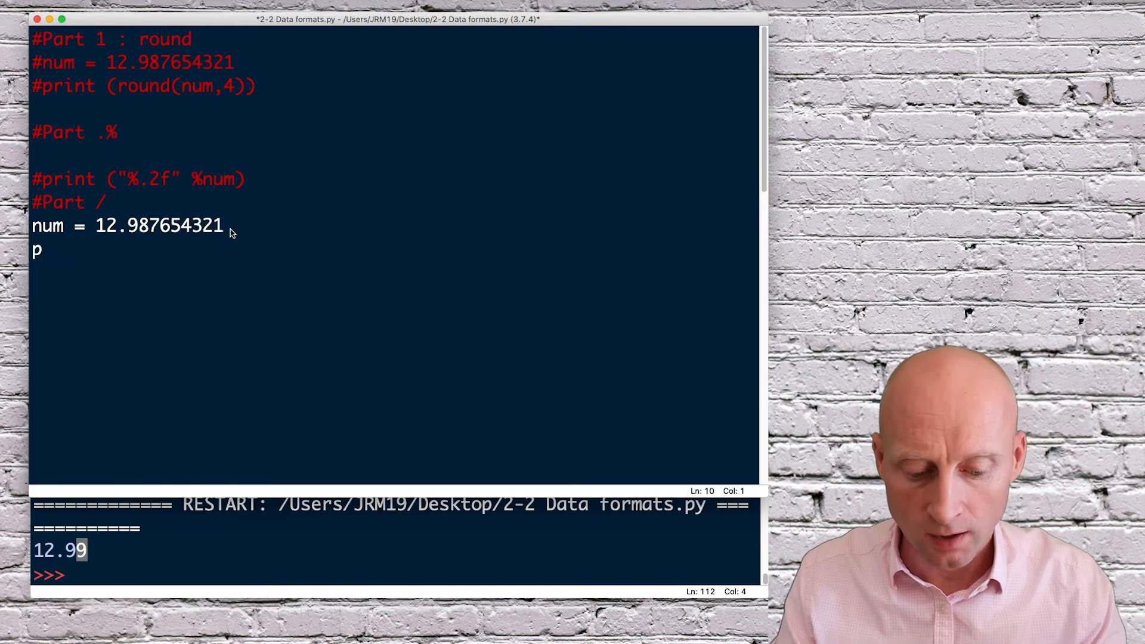
{"action": "type", "text": "rint ("}
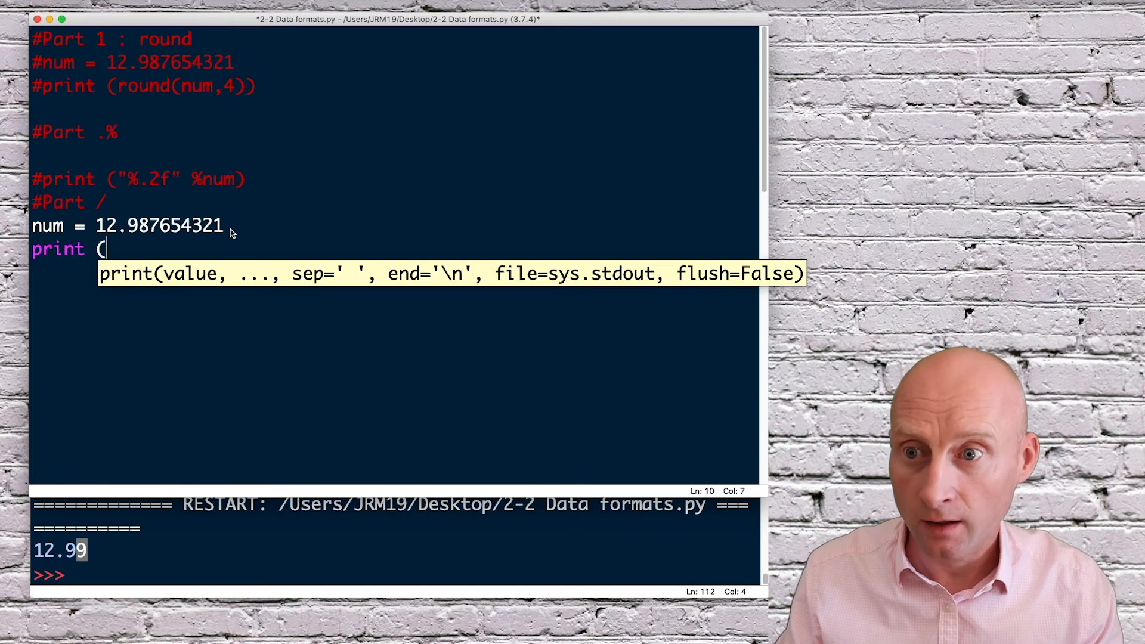
{"action": "type", "text": "int("}
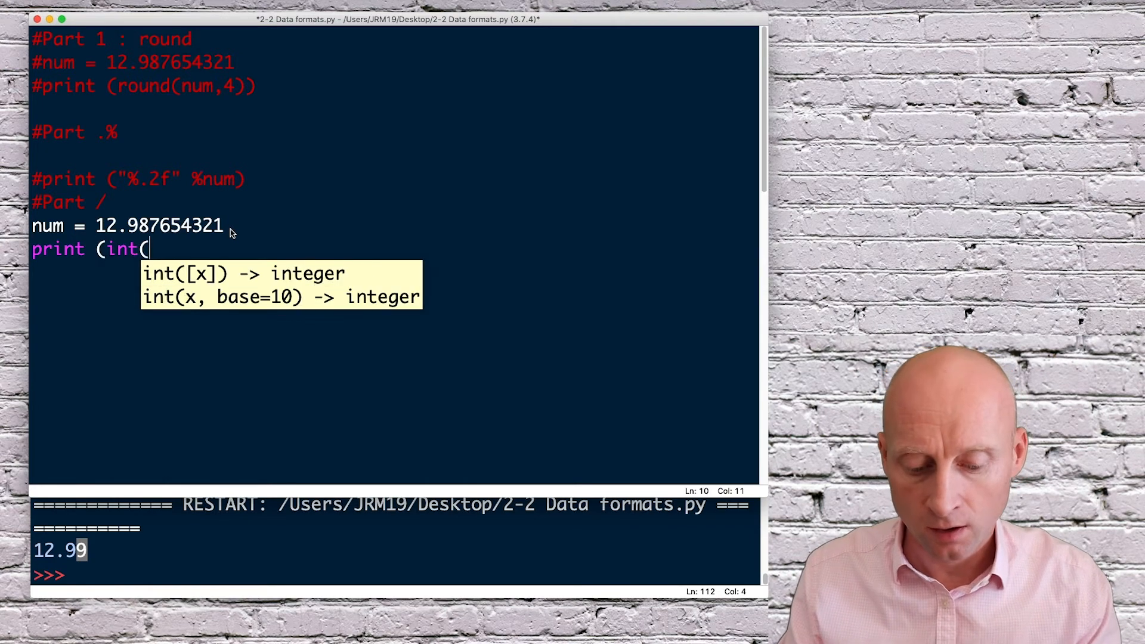
{"action": "type", "text": "num/"}
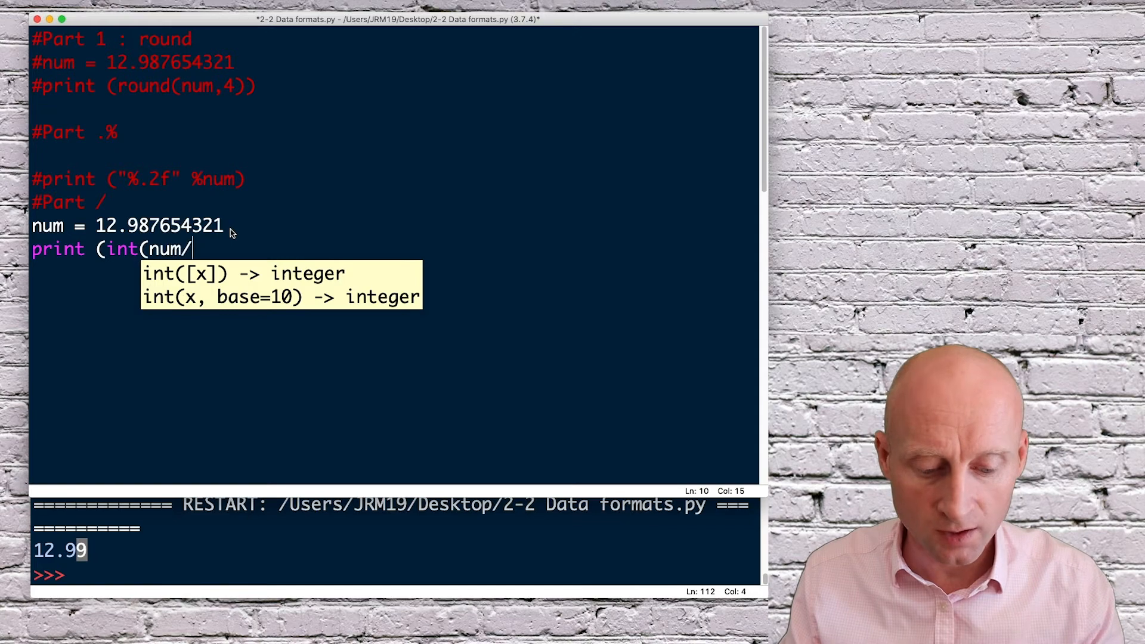
{"action": "type", "text": "0.01"}
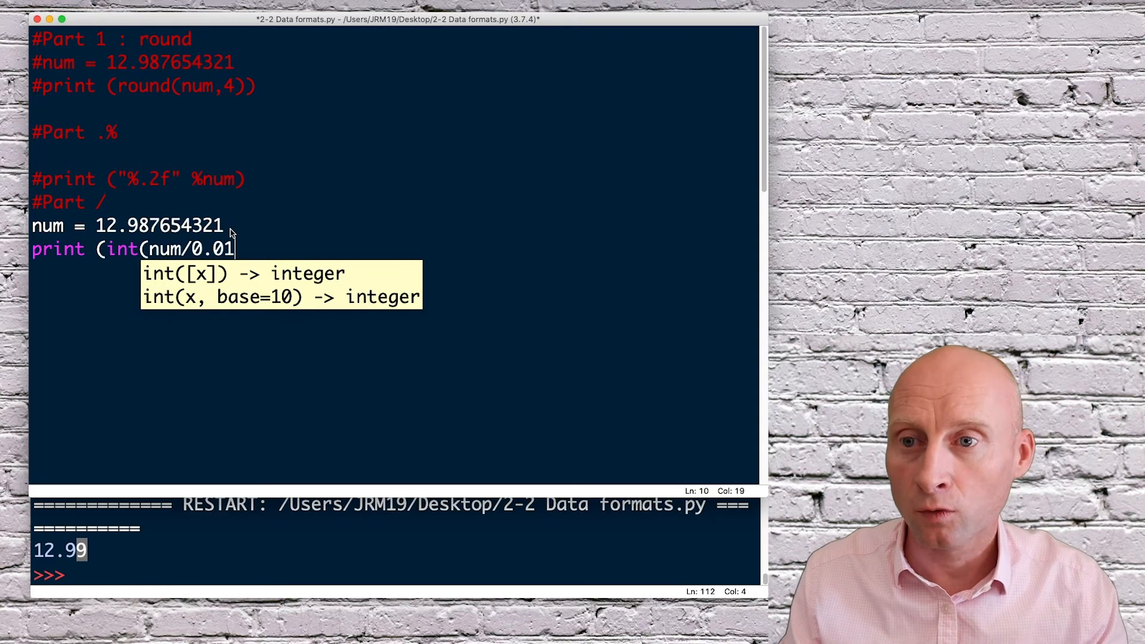
{"action": "type", "text": ")"}
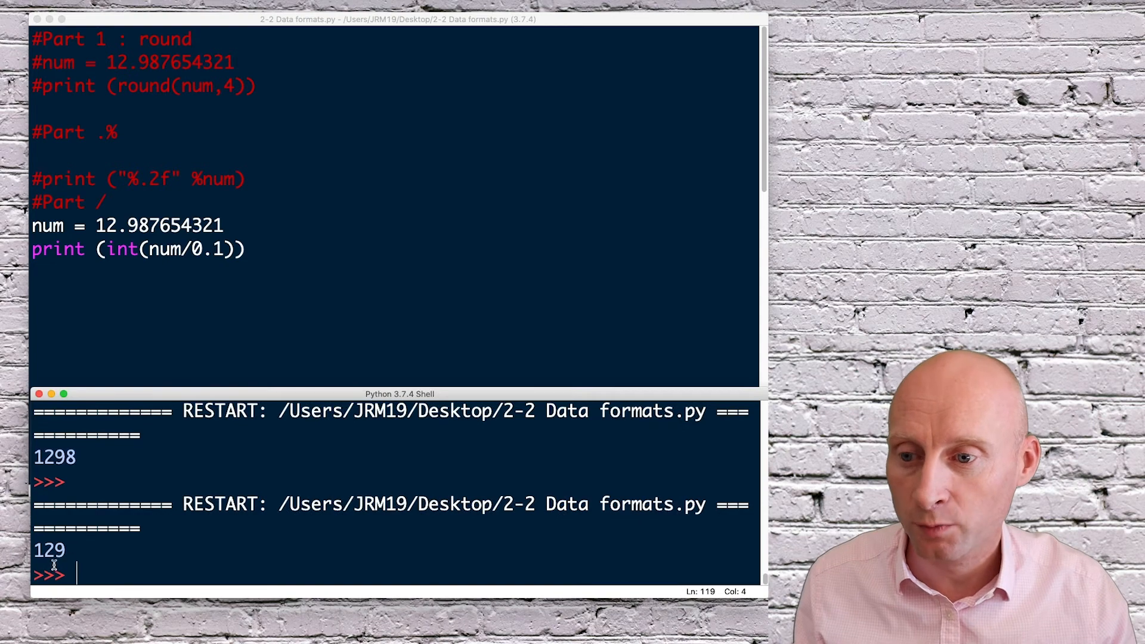
{"action": "mouse_move", "coordinate": [237, 256]}
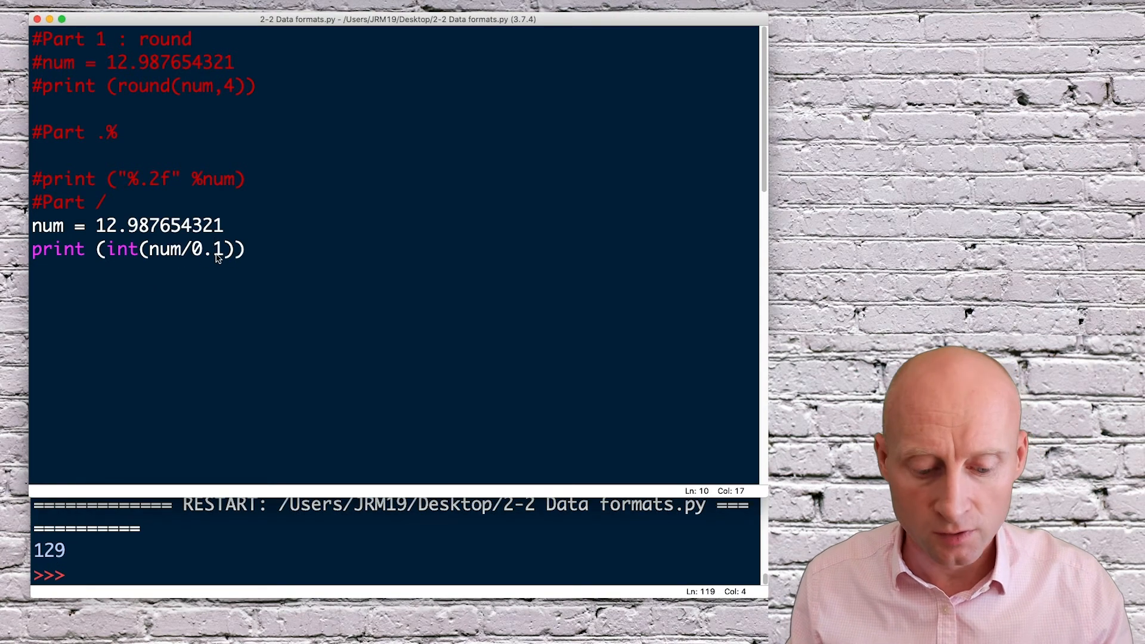
Step: Change the divide line to print (int(num/0.01)/100) and run it, showing 12.98
{"action": "type", "text": "0"}
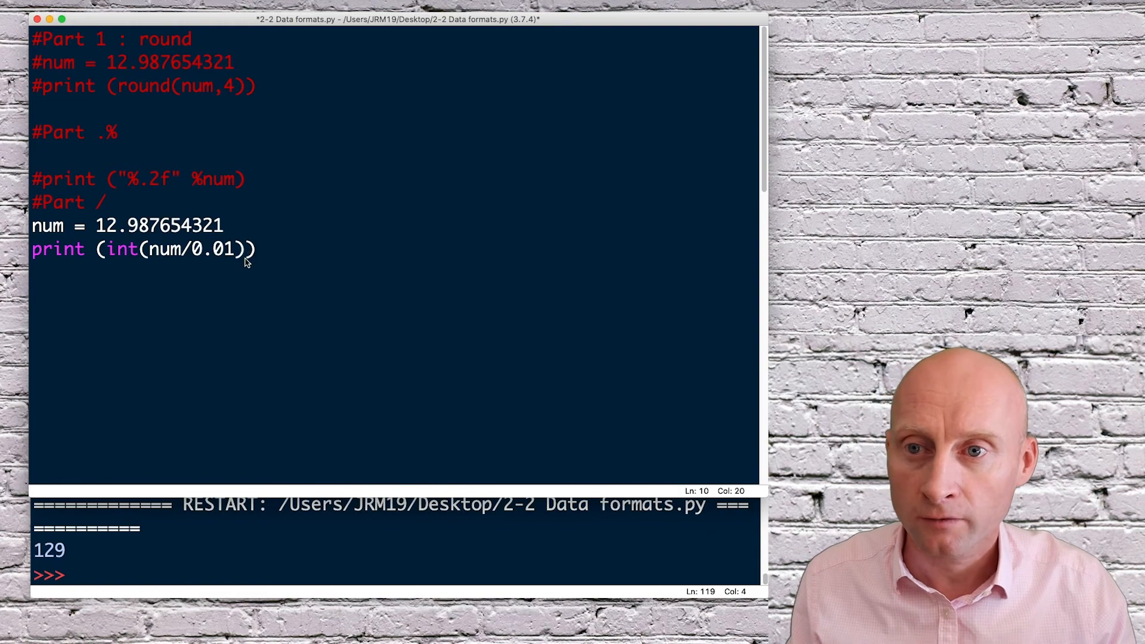
{"action": "type", "text": "/10"}
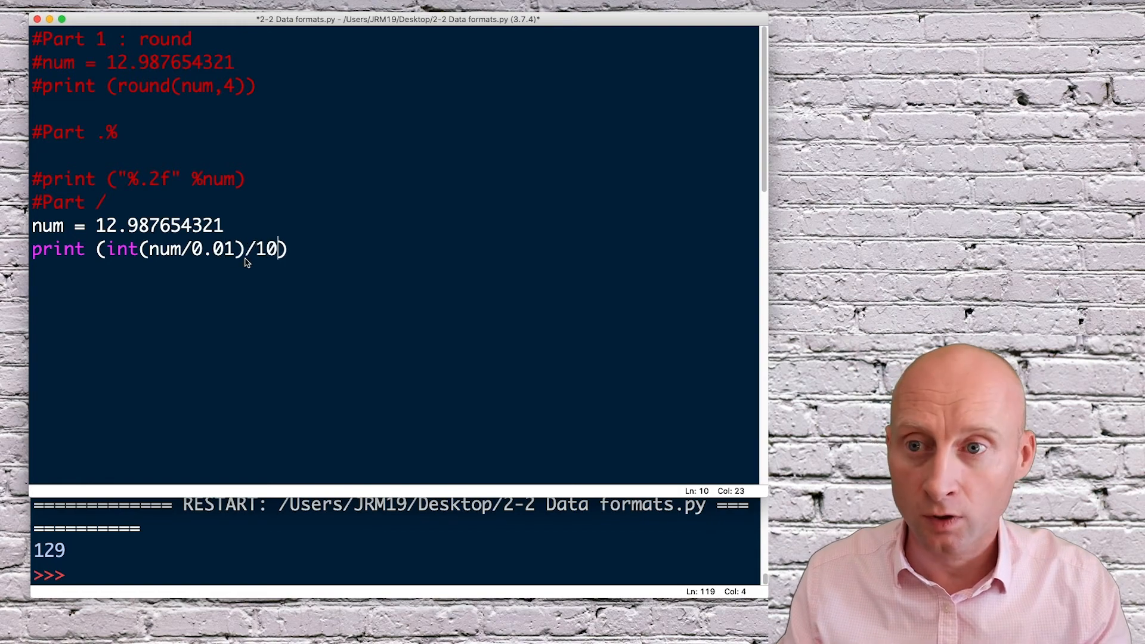
{"action": "type", "text": "0"}
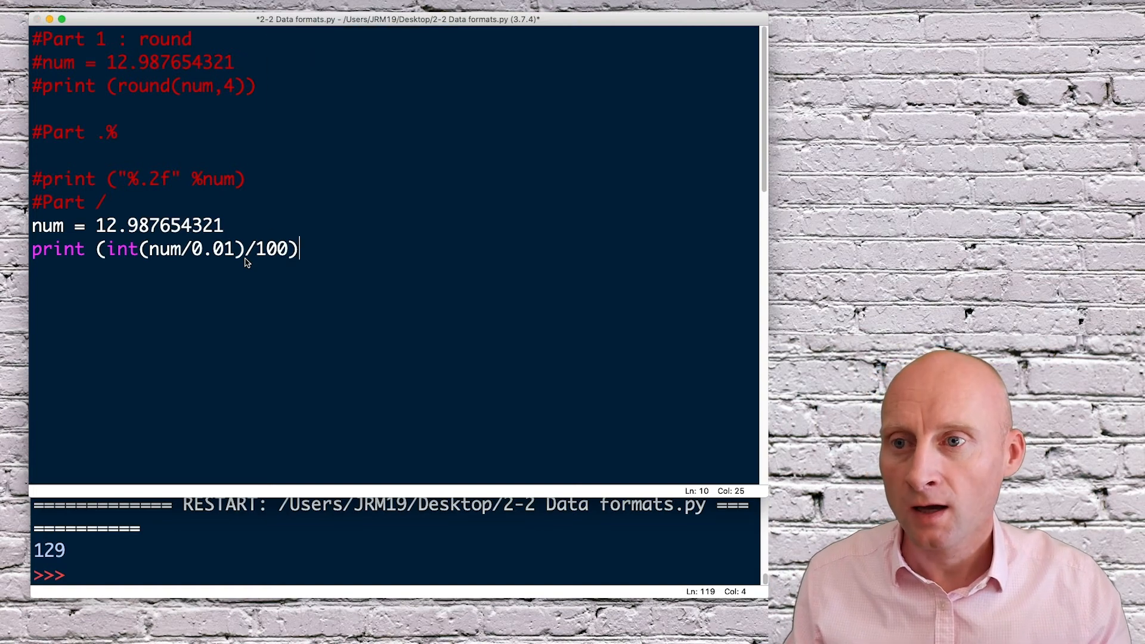
{"action": "key", "text": "F5"}
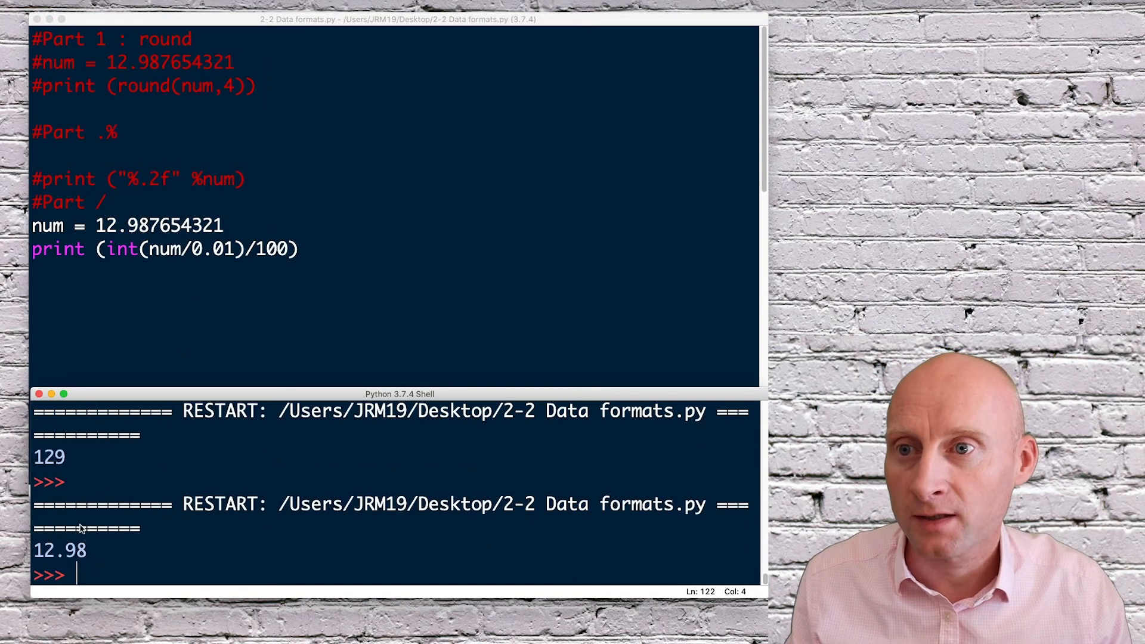